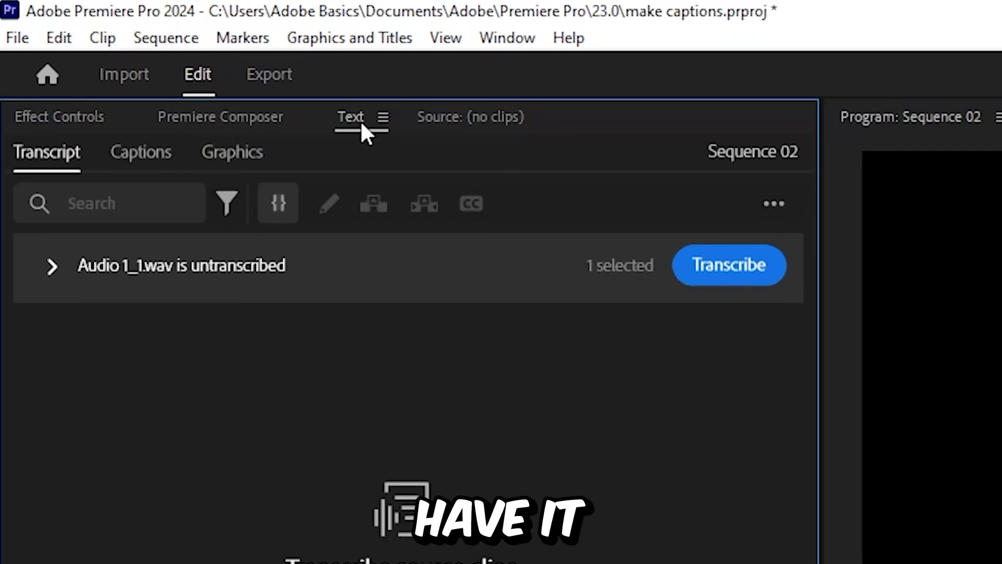
Show the Text panel and enable 'Automatically transcribe clips' in the Transcription preferences.
left_click(506, 37)
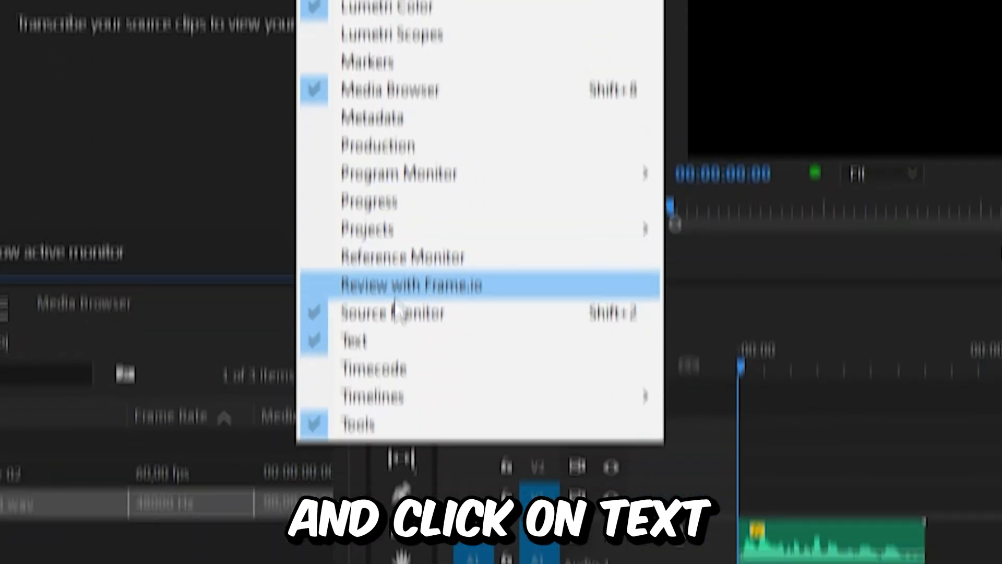
left_click(353, 341)
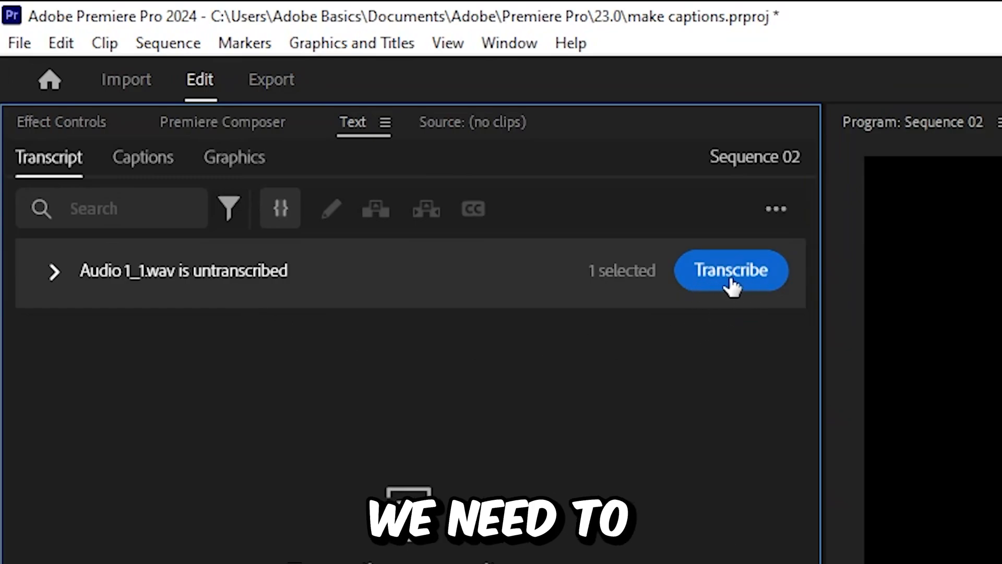
mouse_move(726, 291)
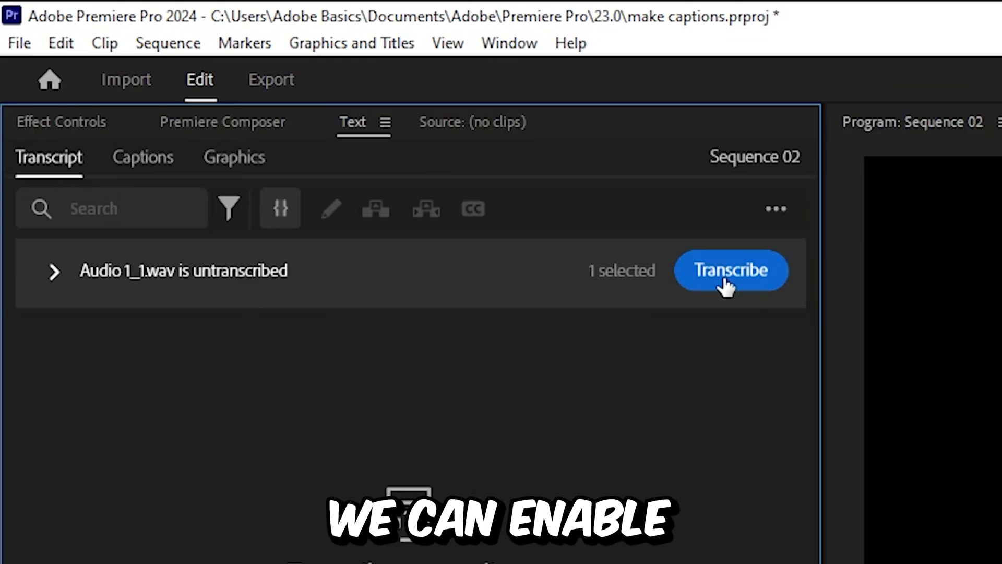
mouse_move(112, 71)
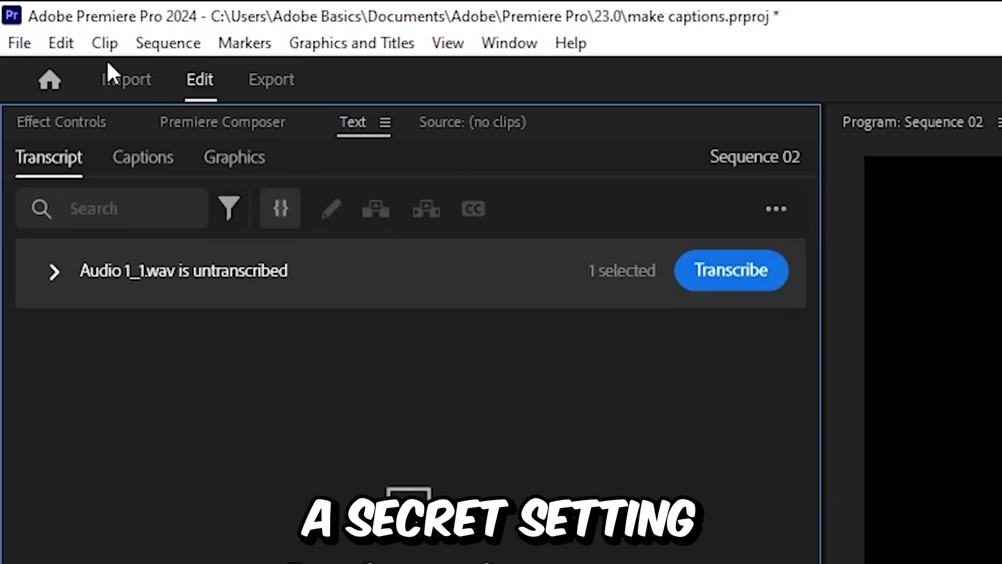
left_click(61, 43)
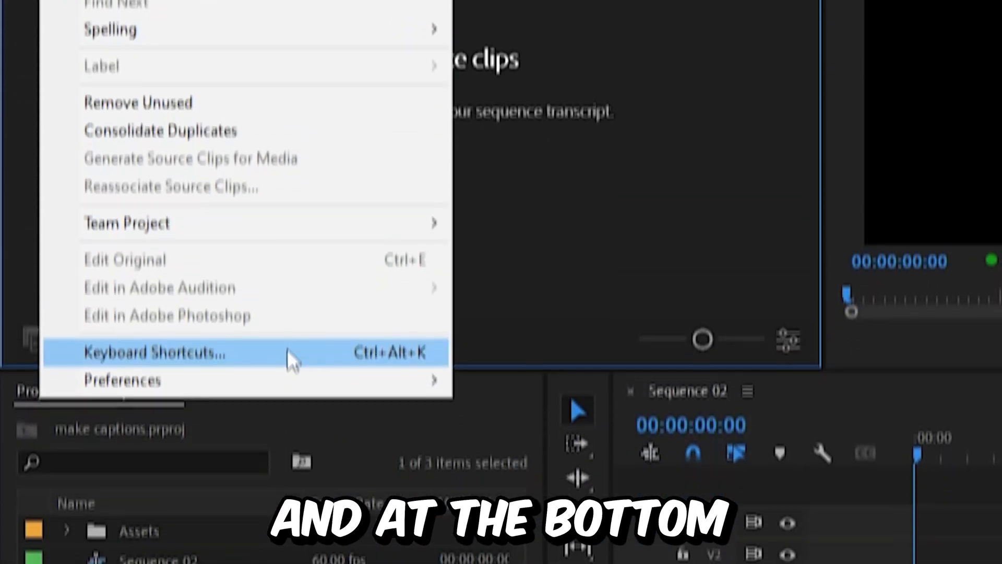
left_click(121, 380)
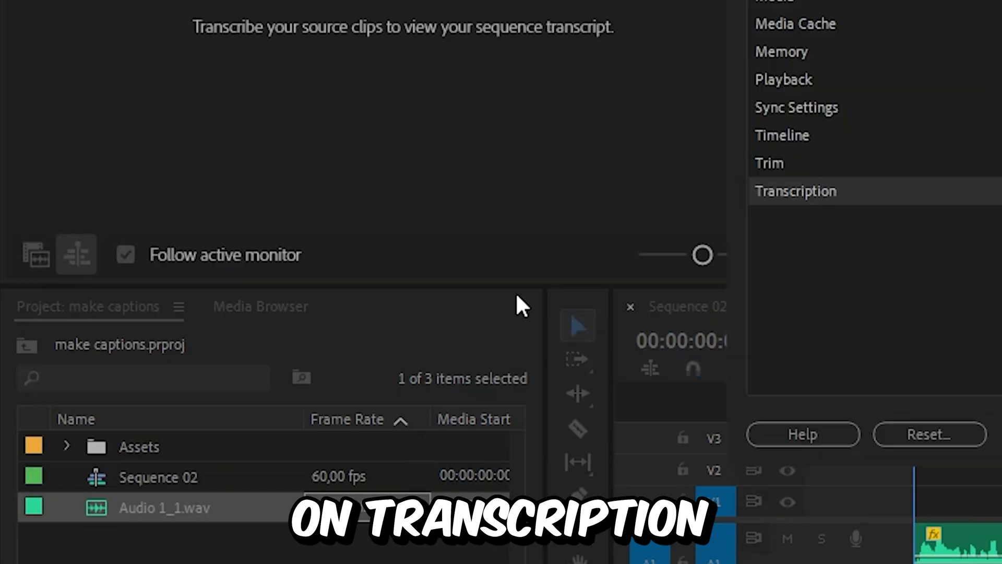
left_click(794, 191)
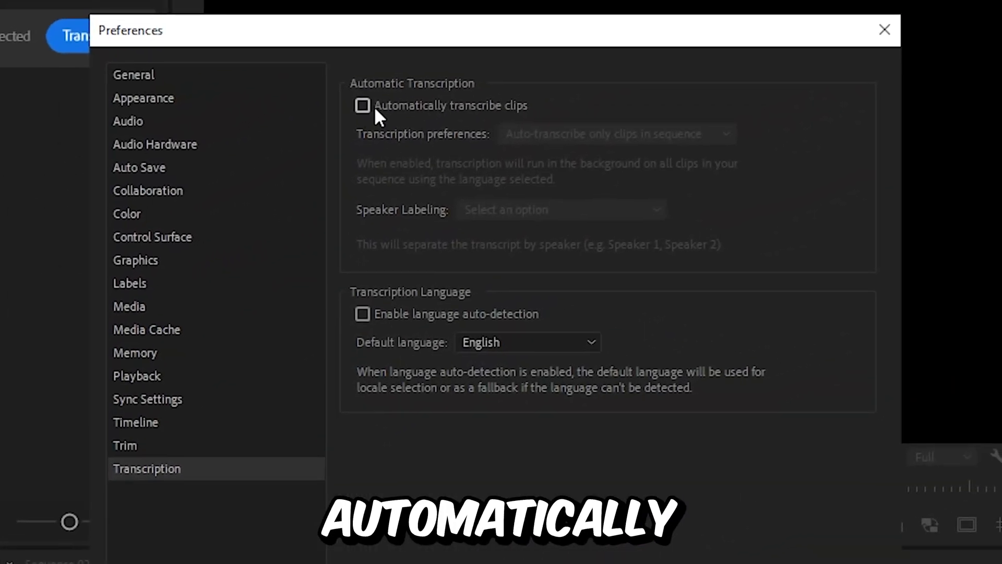
left_click(362, 106)
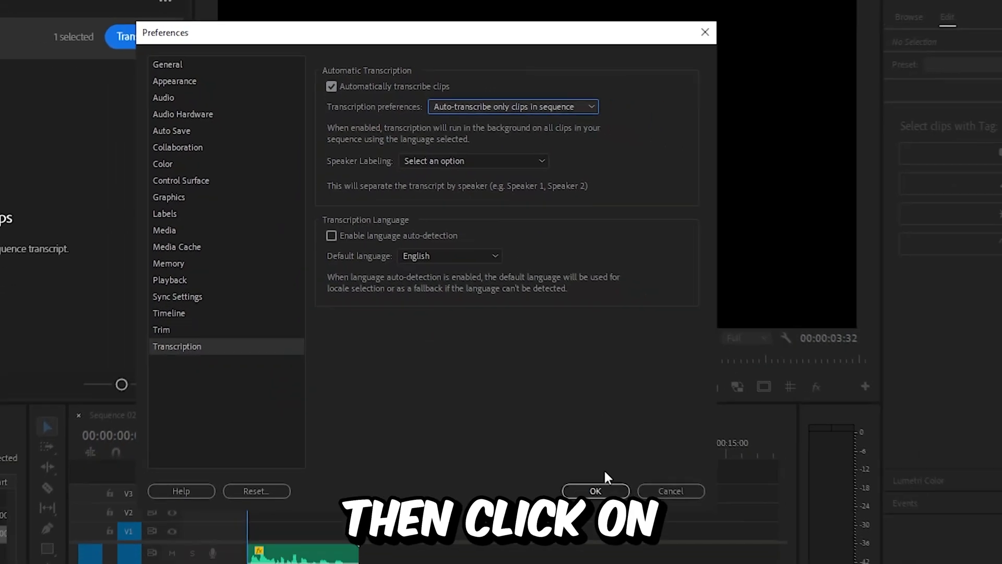
left_click(593, 491)
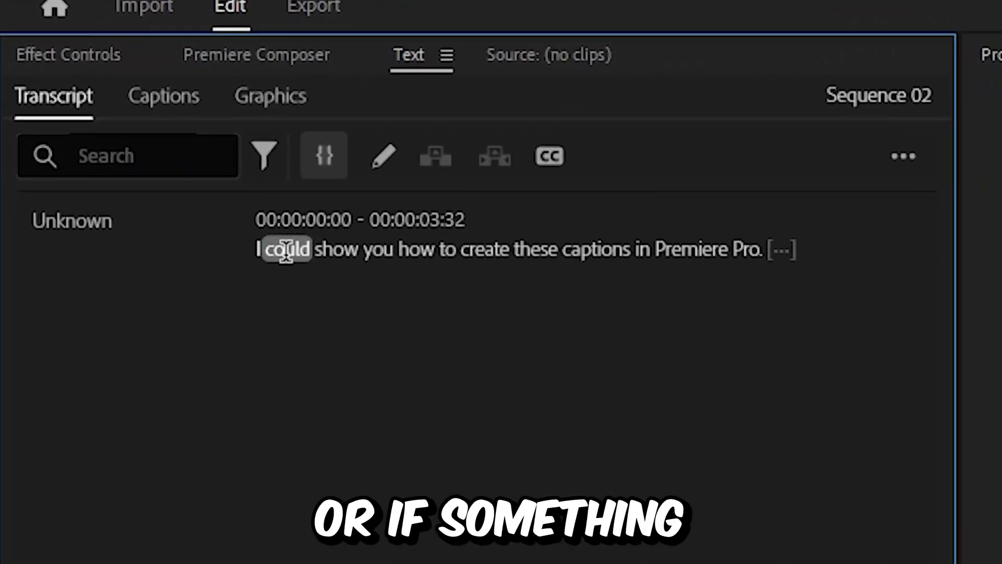
Change the transcript word 'could' to 'will'.
double_click(287, 248)
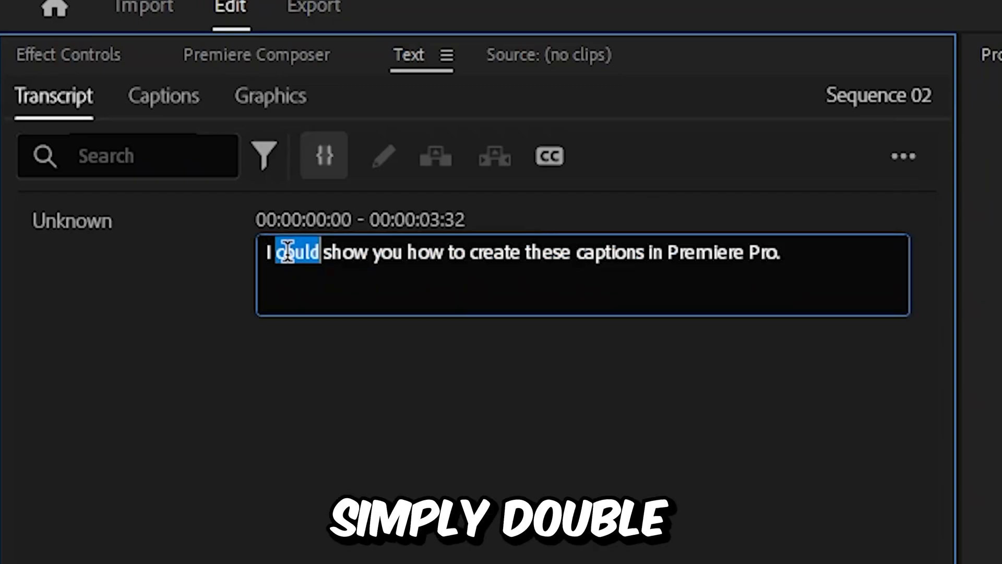
type("will")
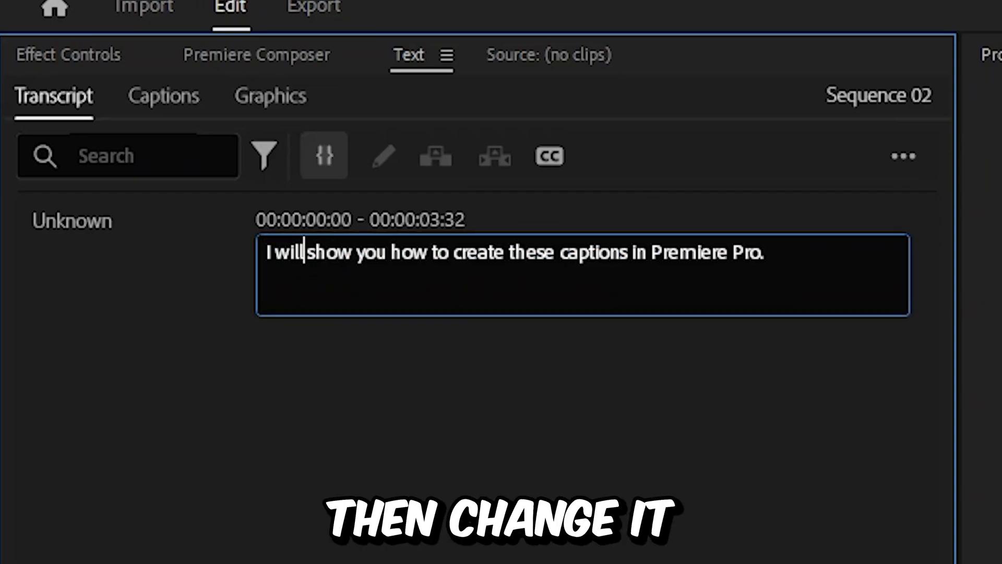
left_click(413, 377)
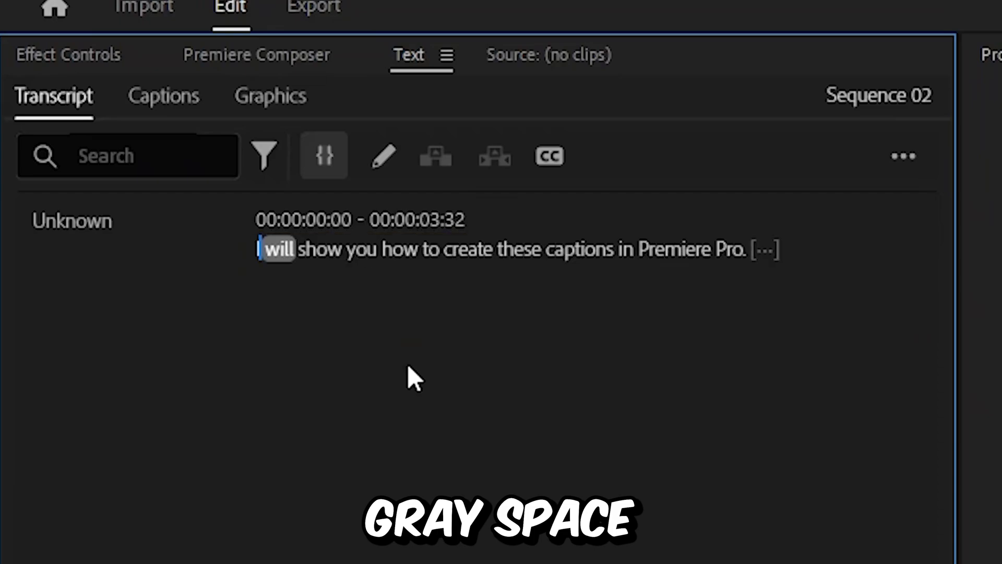
mouse_move(782, 272)
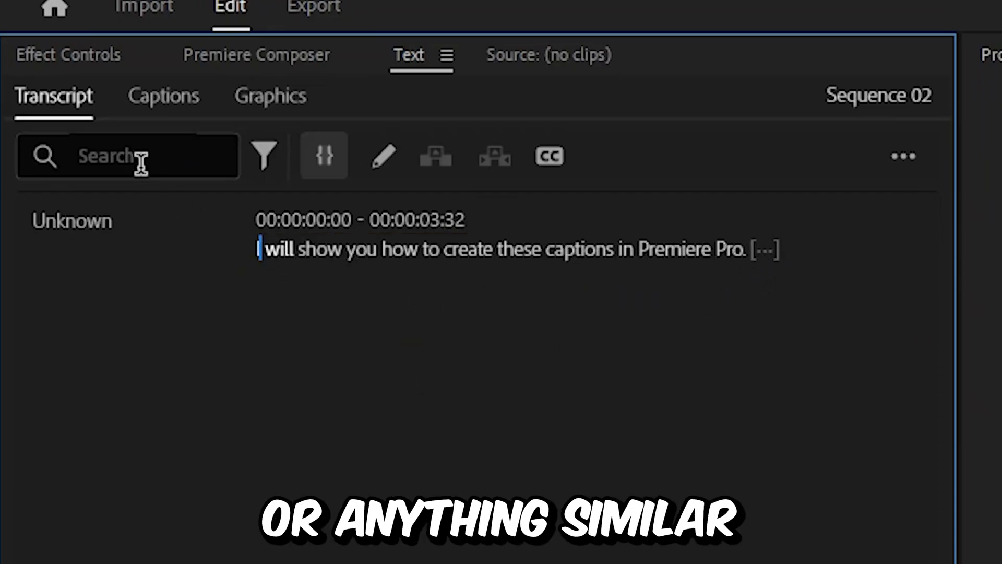
Search the transcript for '.' and delete all full-stop matches.
left_click(127, 155)
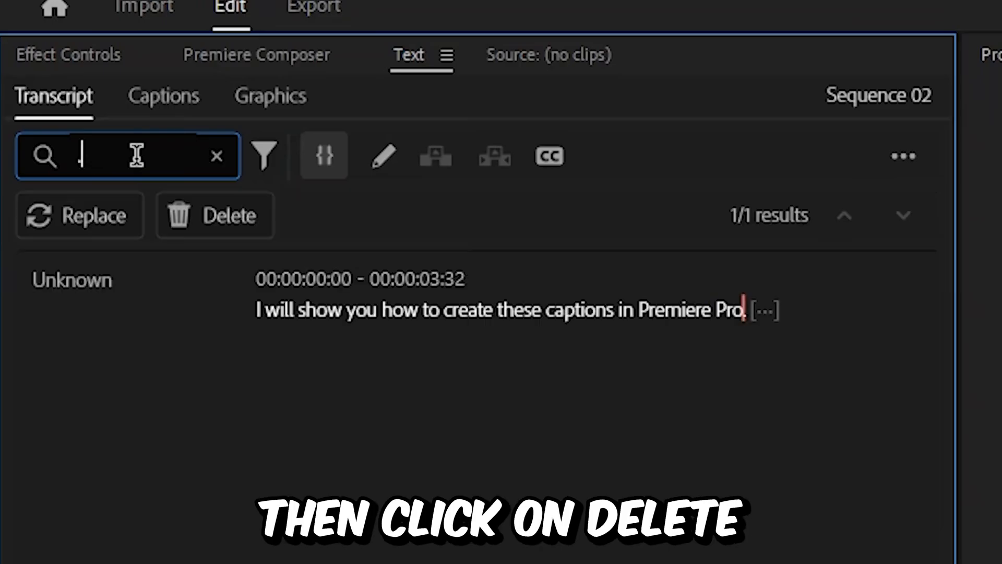
left_click(214, 215)
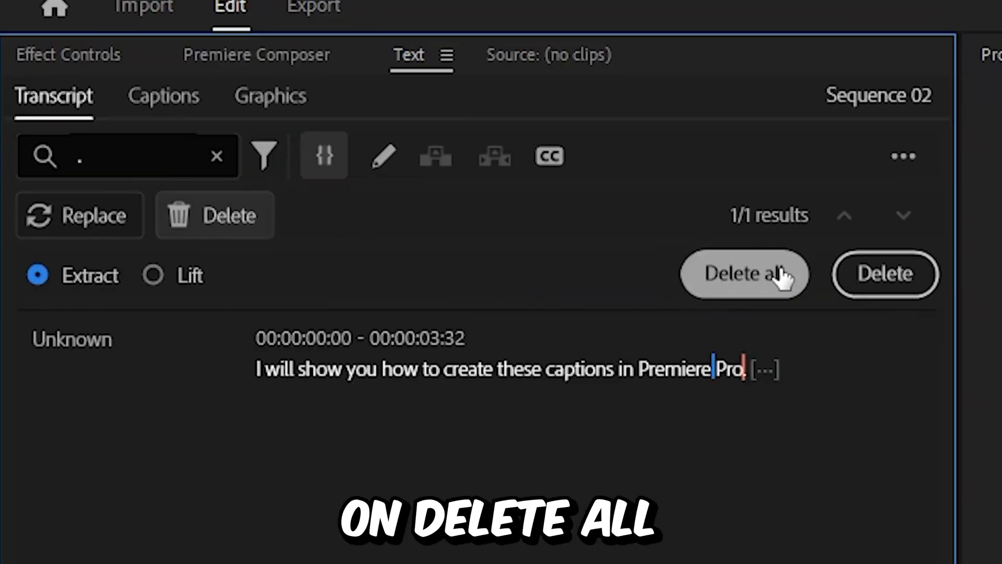
left_click(743, 274)
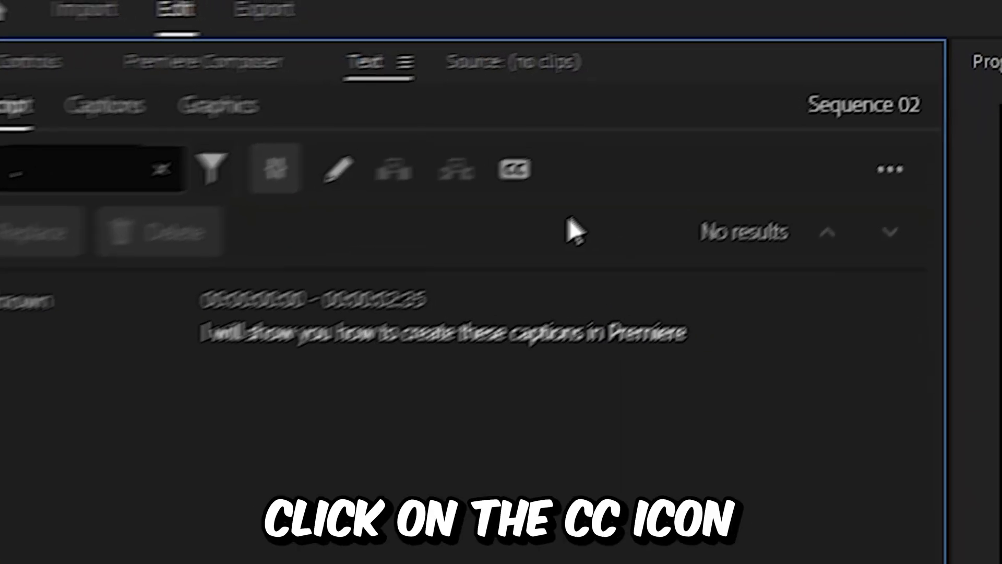
Set up subtitle captions: single lines, 24 characters max, 2.3 s minimum, gap 0.
left_click(512, 169)
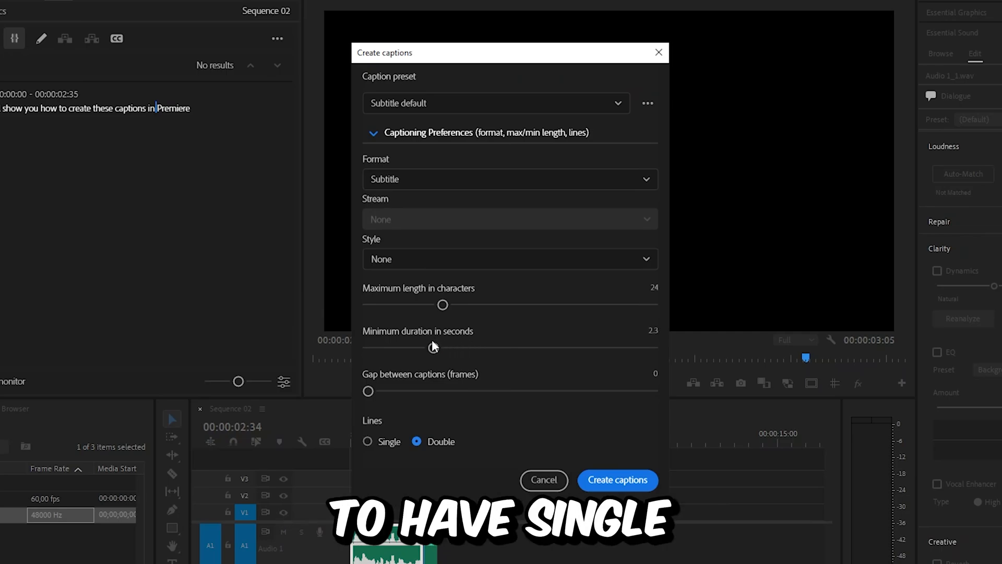
left_click(367, 441)
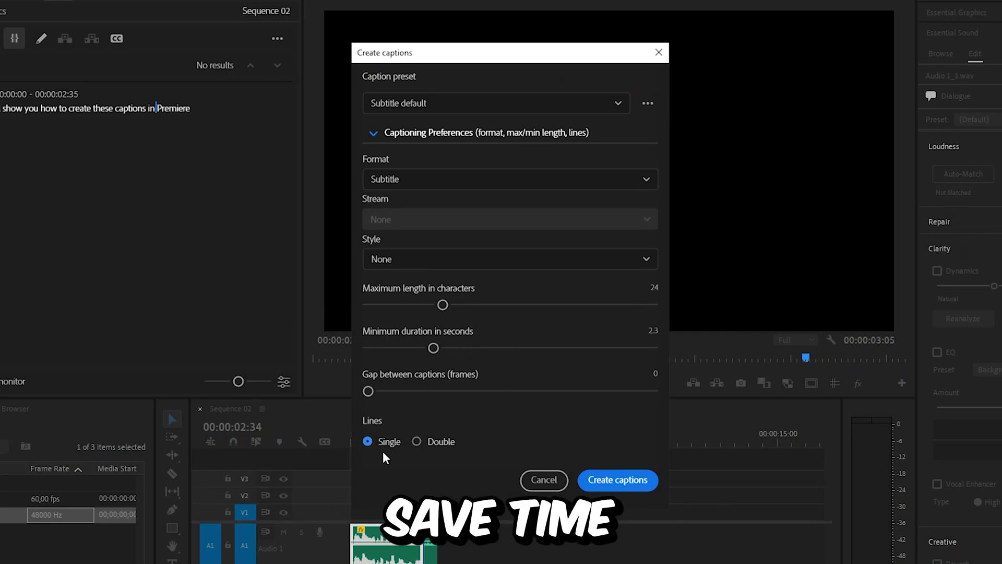
mouse_move(543, 265)
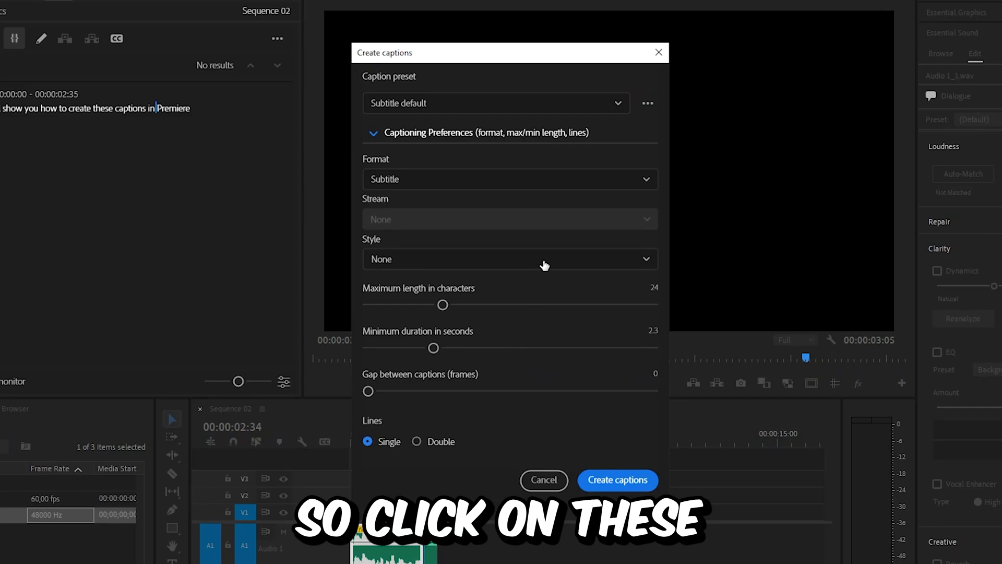
Save the caption settings as preset 'Caption Settings' and select it from the preset list.
left_click(647, 103)
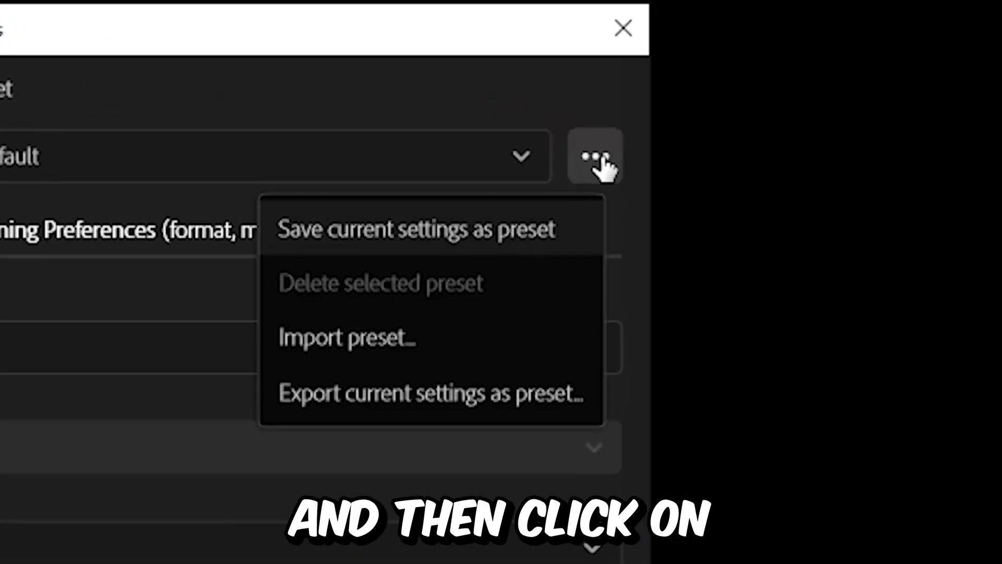
left_click(416, 228)
type("Caption Settings")
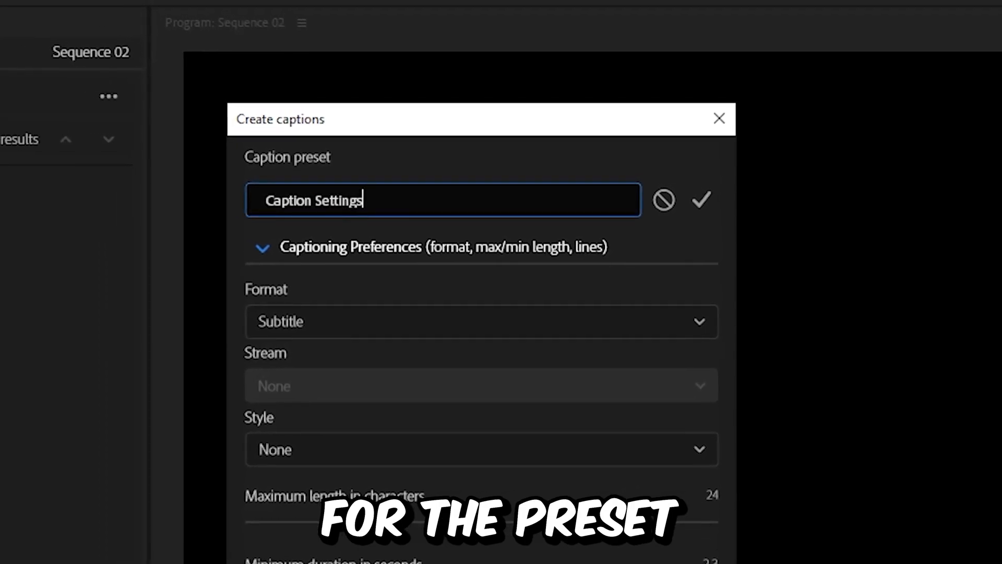
left_click(700, 200)
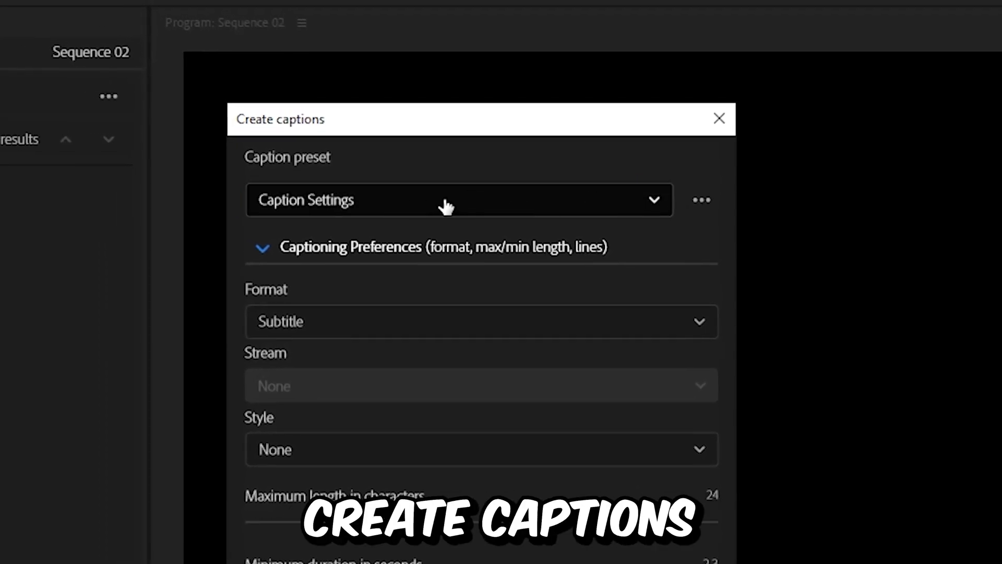
left_click(458, 199)
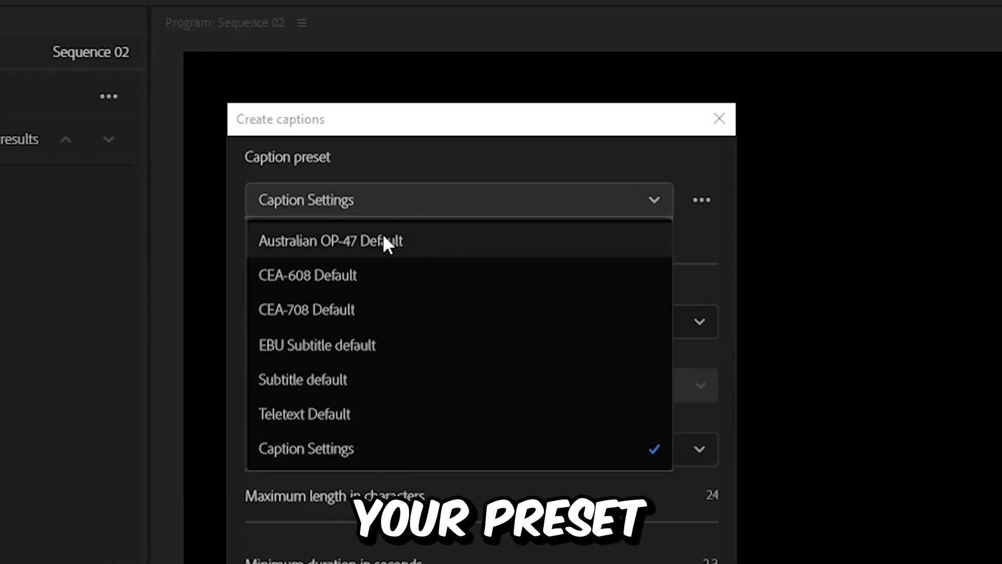
left_click(305, 448)
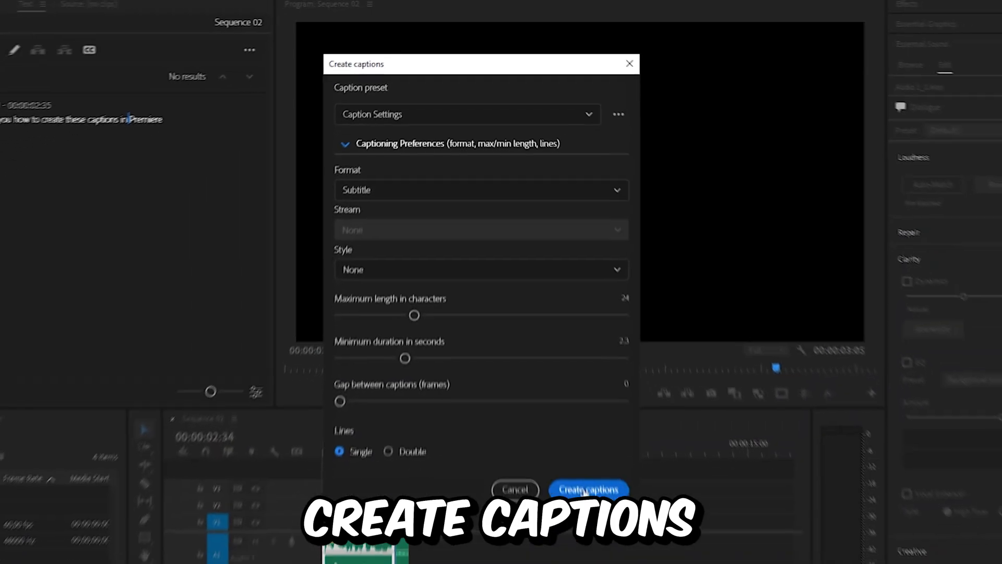
Create the captions, then move the playhead to a caption and select it.
left_click(587, 489)
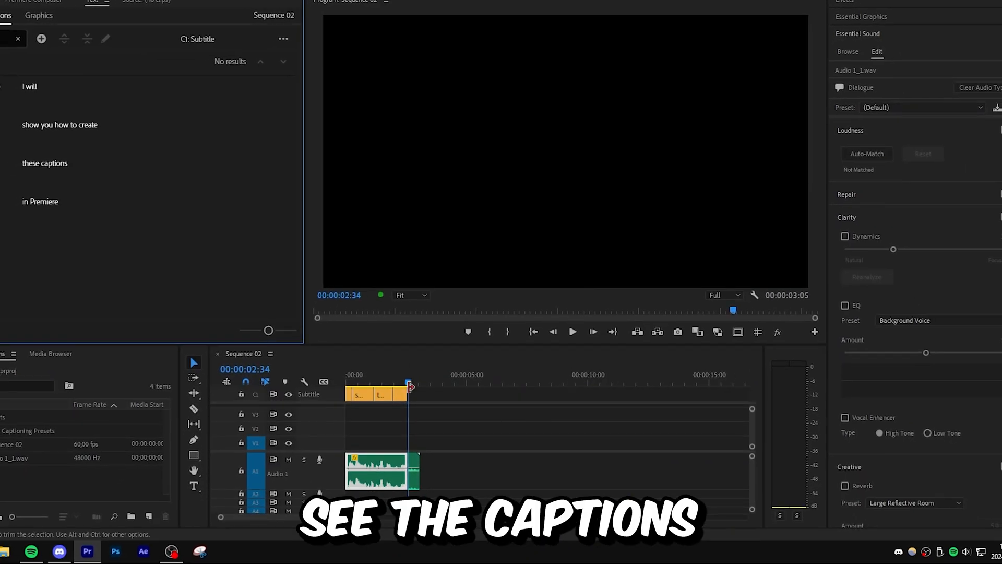
left_click(359, 375)
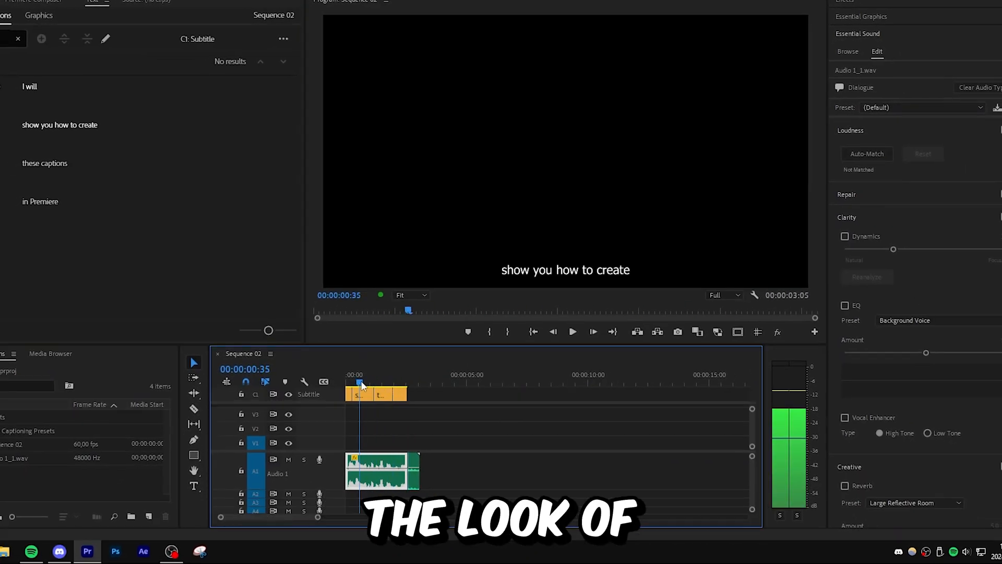
left_click(565, 269)
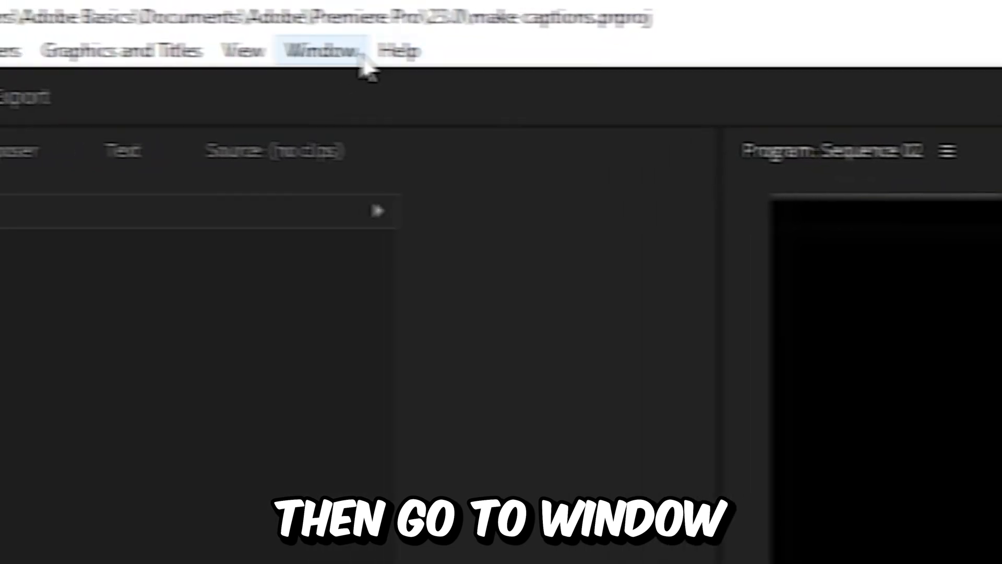
Save the bold Burbank Big style as 'tiktok captions' and push it to all captions.
left_click(318, 50)
type("tiktok captions")
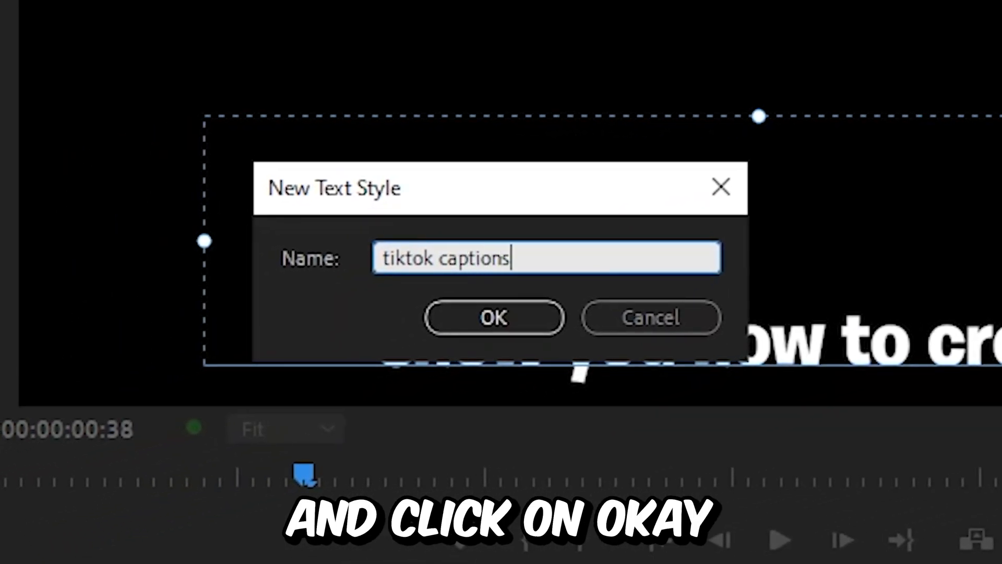
left_click(493, 318)
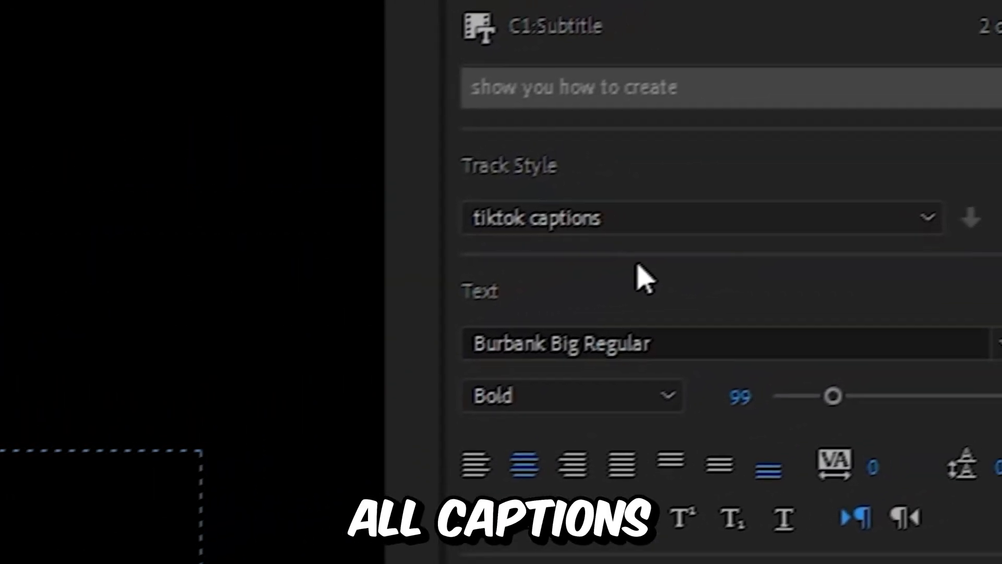
mouse_move(971, 236)
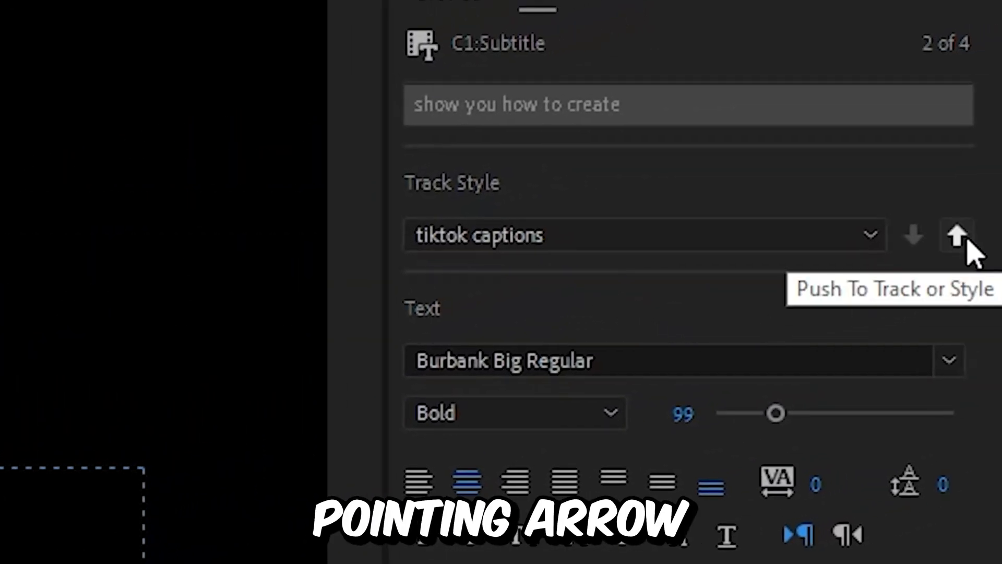
left_click(957, 235)
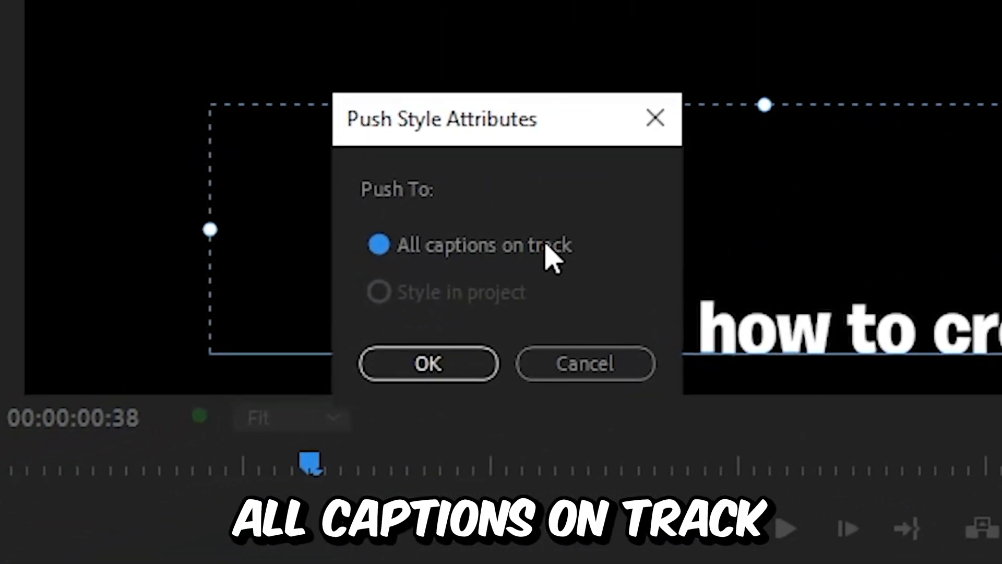
left_click(428, 364)
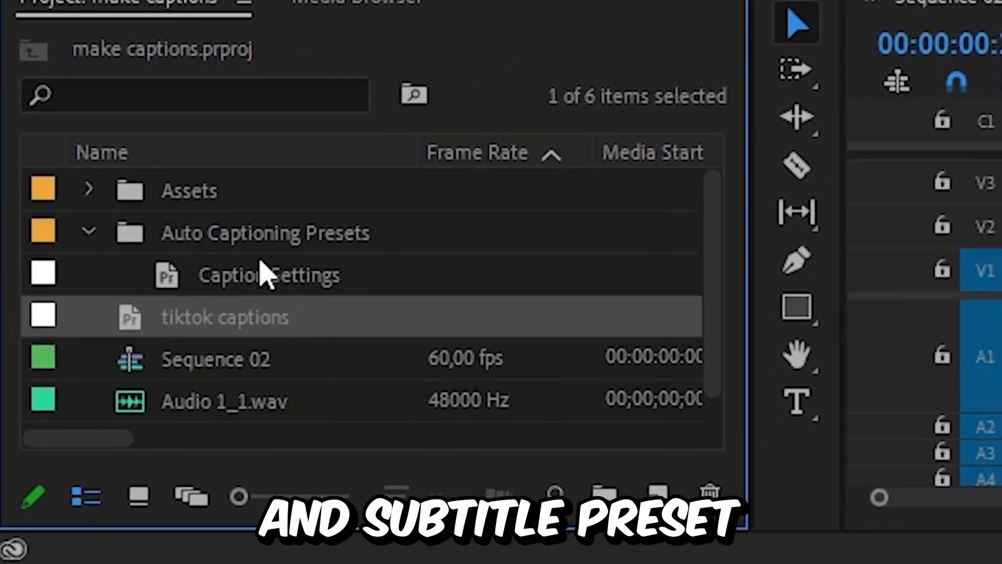
mouse_move(364, 285)
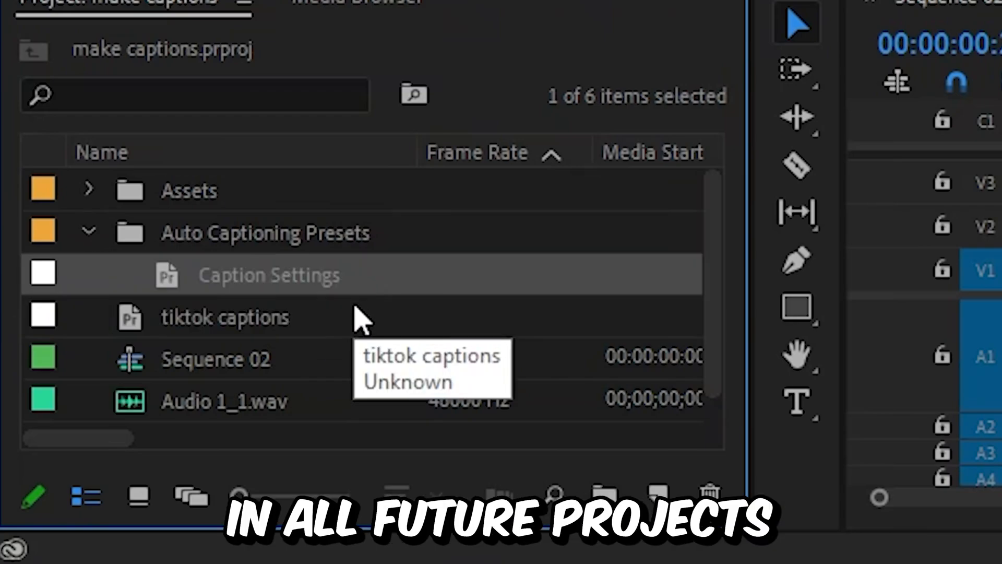
mouse_move(199, 217)
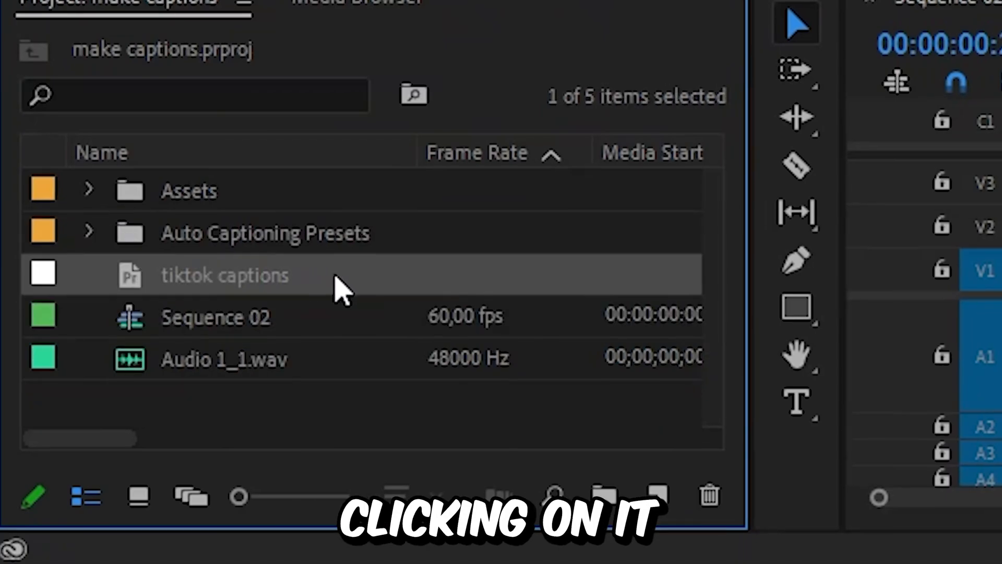
Export the 'tiktok captions' text style from the Project panel into the Assets folder.
right_click(224, 275)
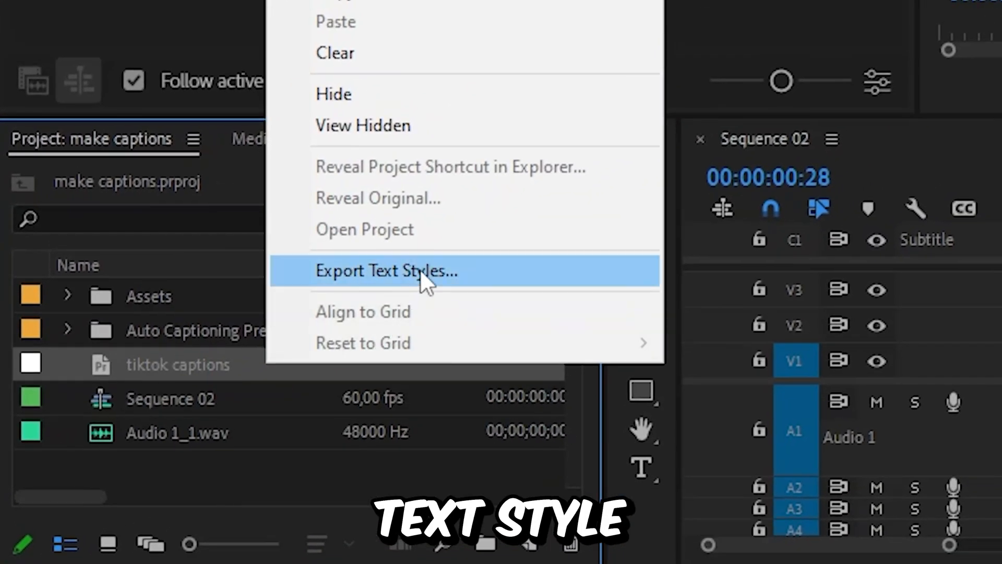
left_click(385, 270)
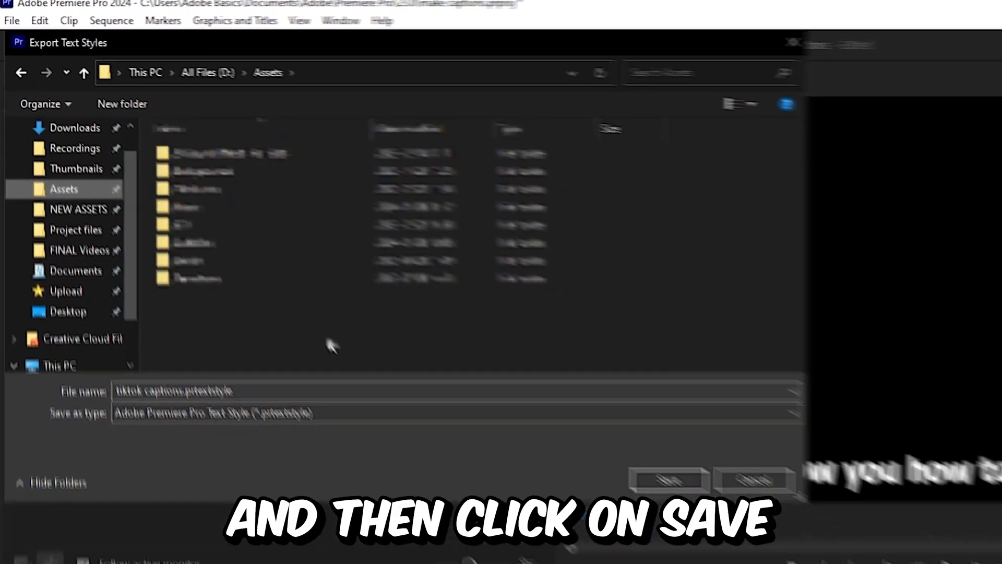
left_click(666, 479)
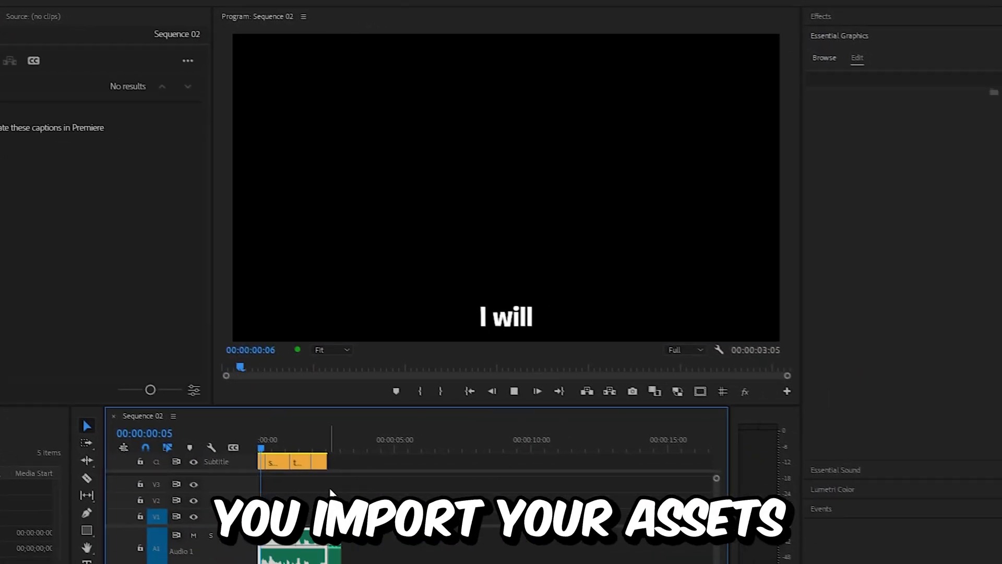